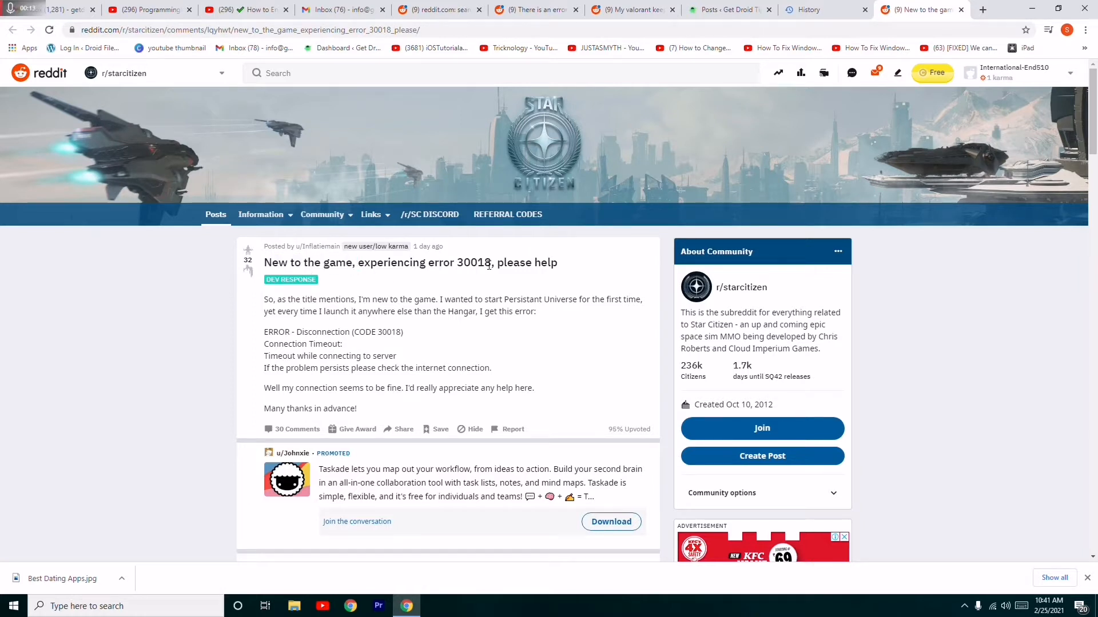
mouse_move(532, 287)
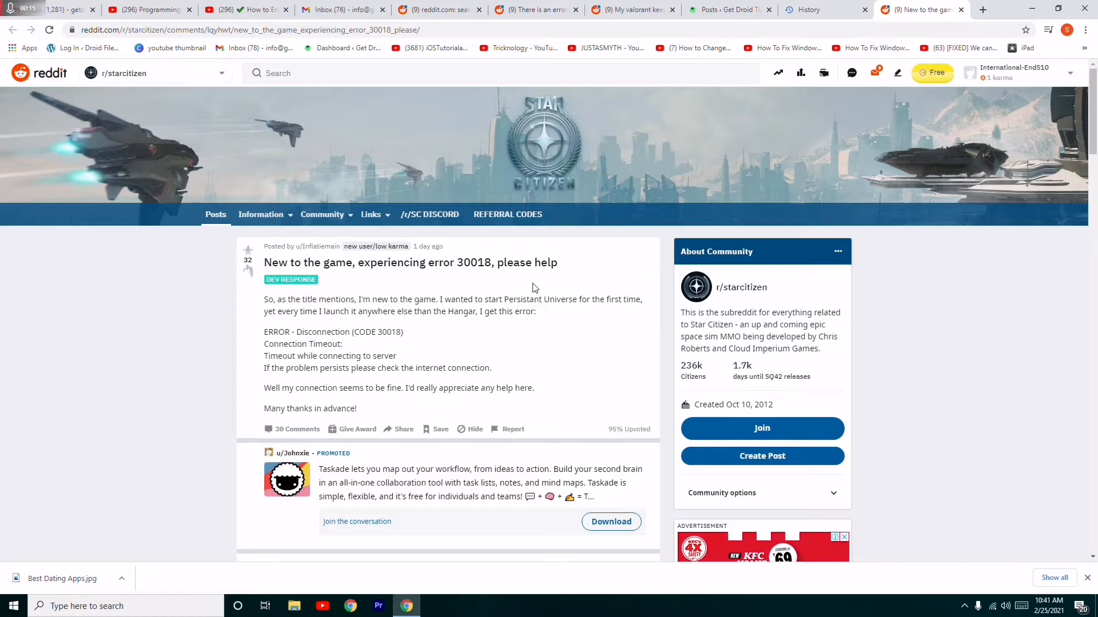
mouse_move(263, 336)
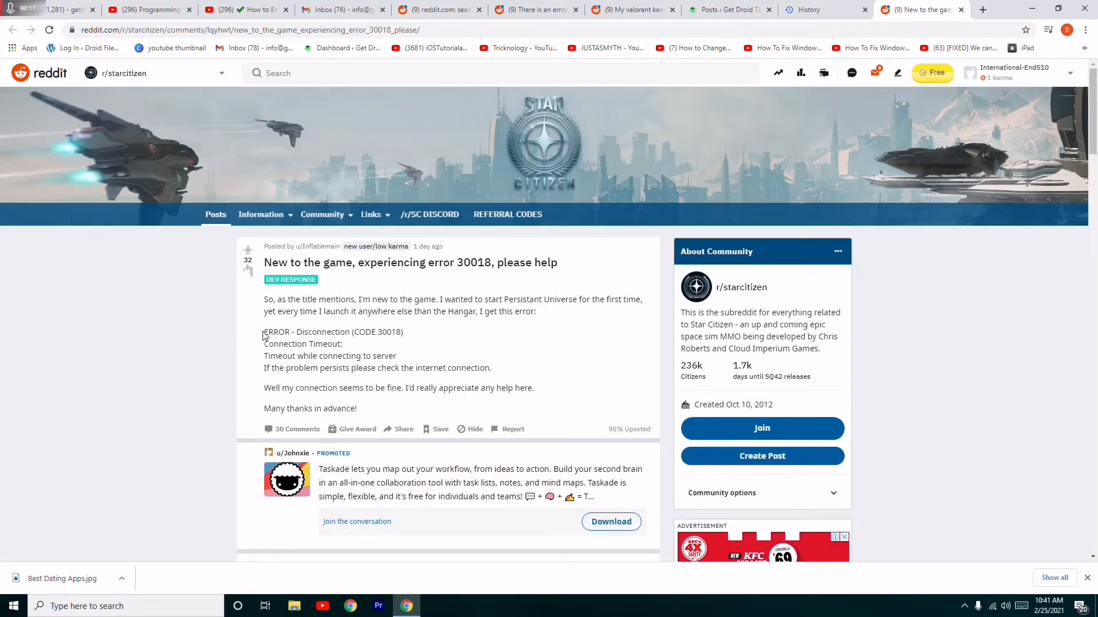
Select the error line 'ERROR - Disconnection (CODE 30018)' in the post body
double_click(278, 331)
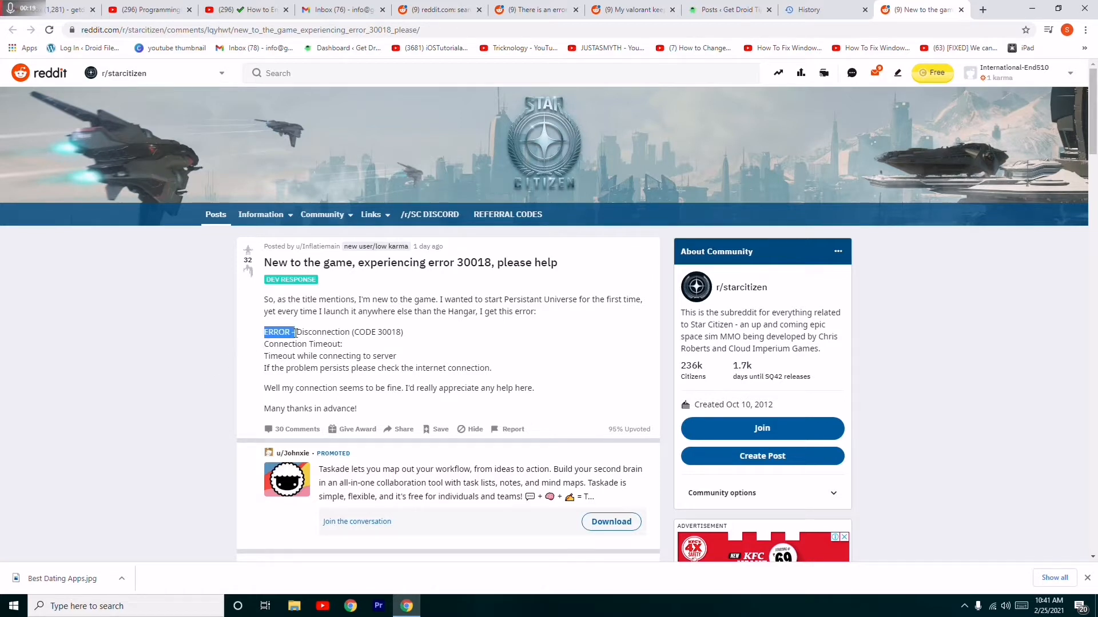
left_click_drag(296, 332, 345, 344)
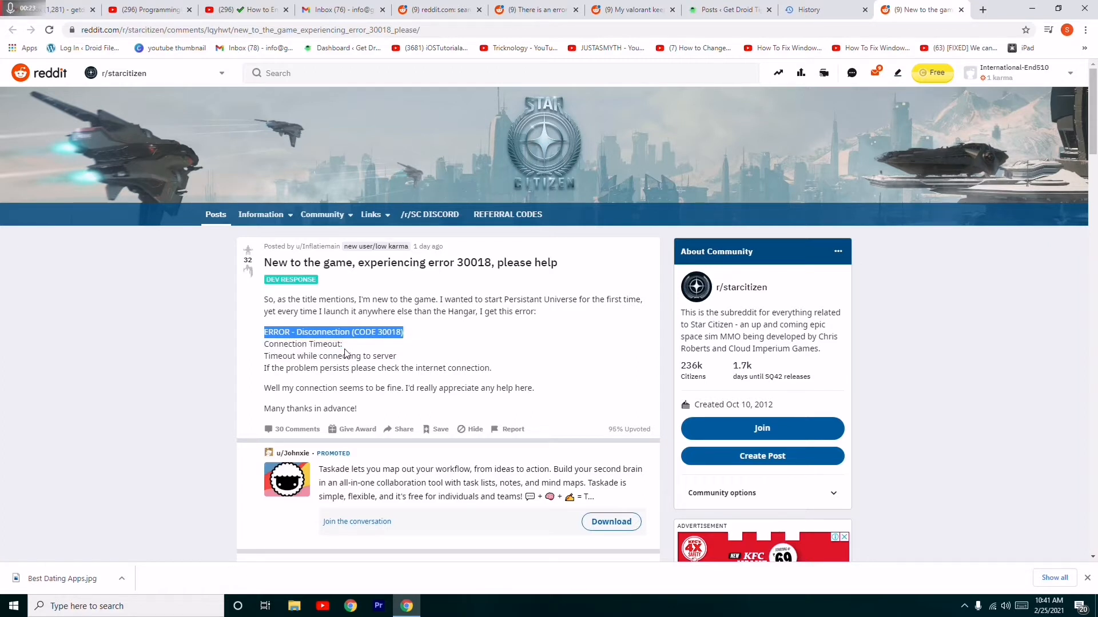
mouse_move(396, 359)
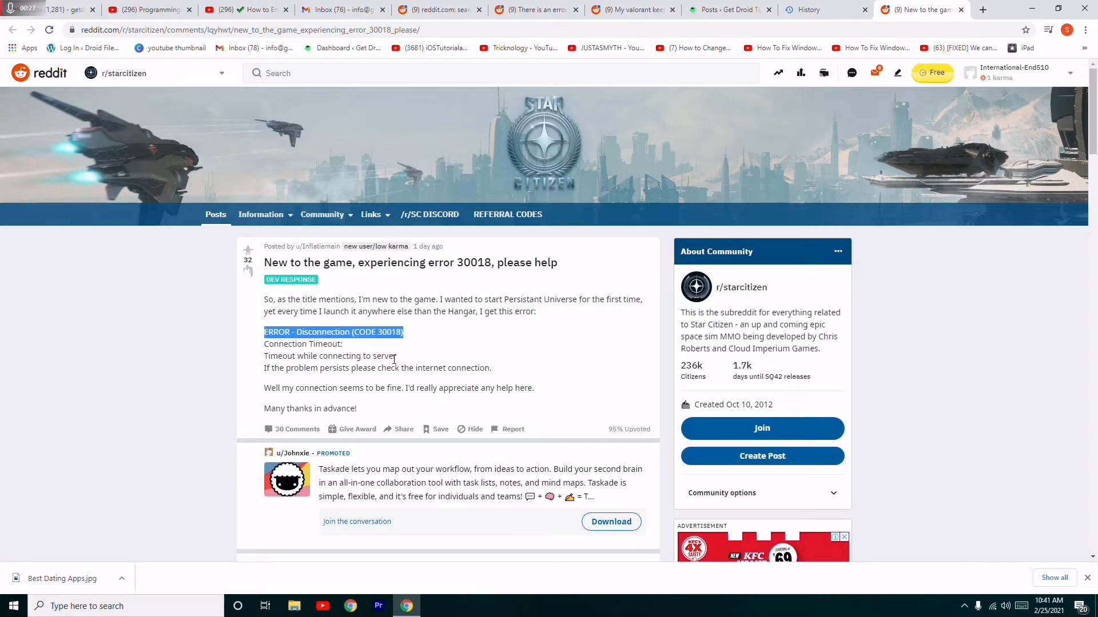
Scroll through the comments to the CIG employee reply and RSI launcher note links
scroll("down", 3)
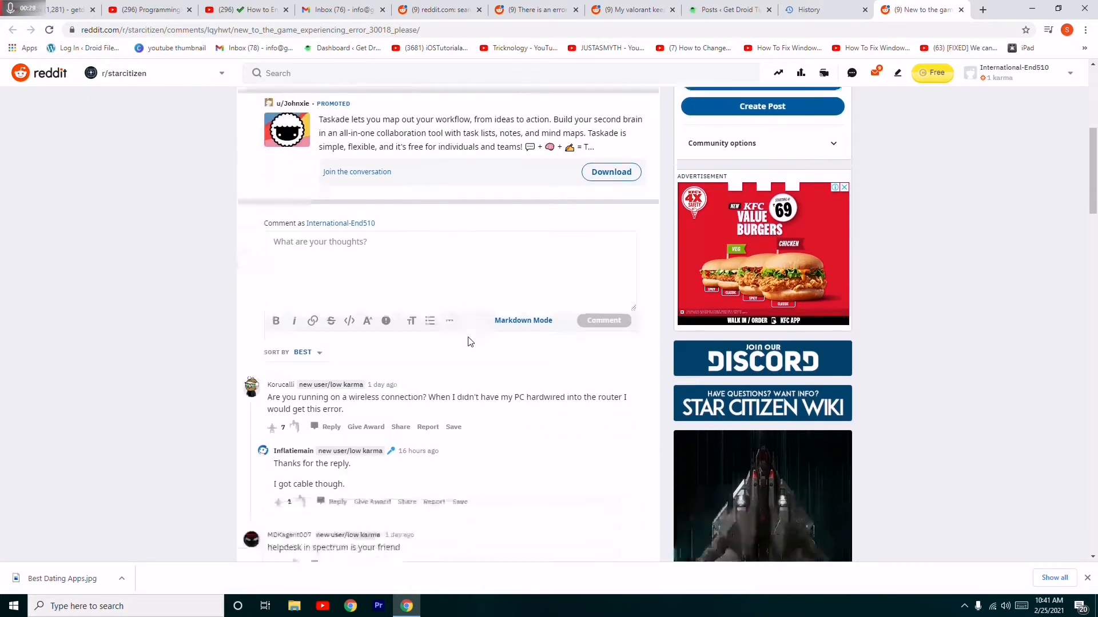
scroll("down", 3)
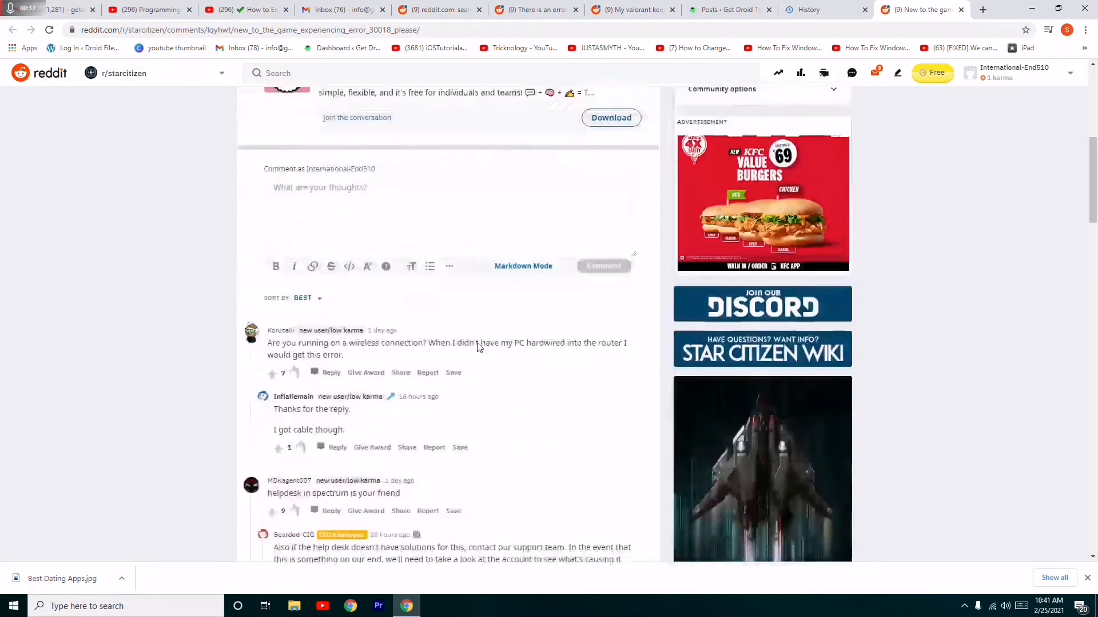
scroll("up", 3)
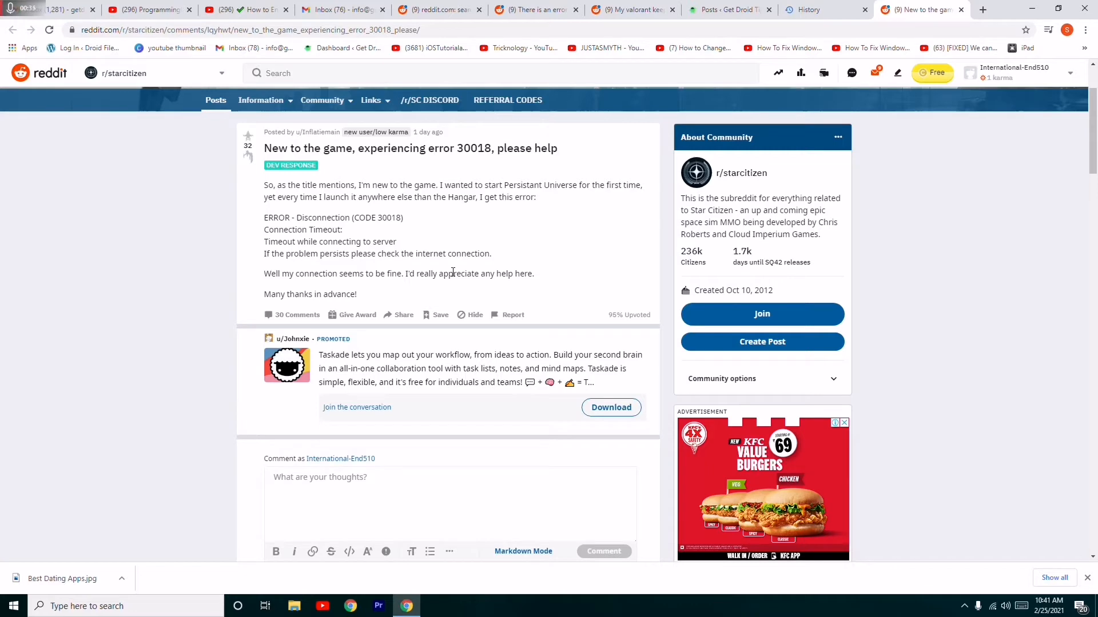
scroll("down", 3)
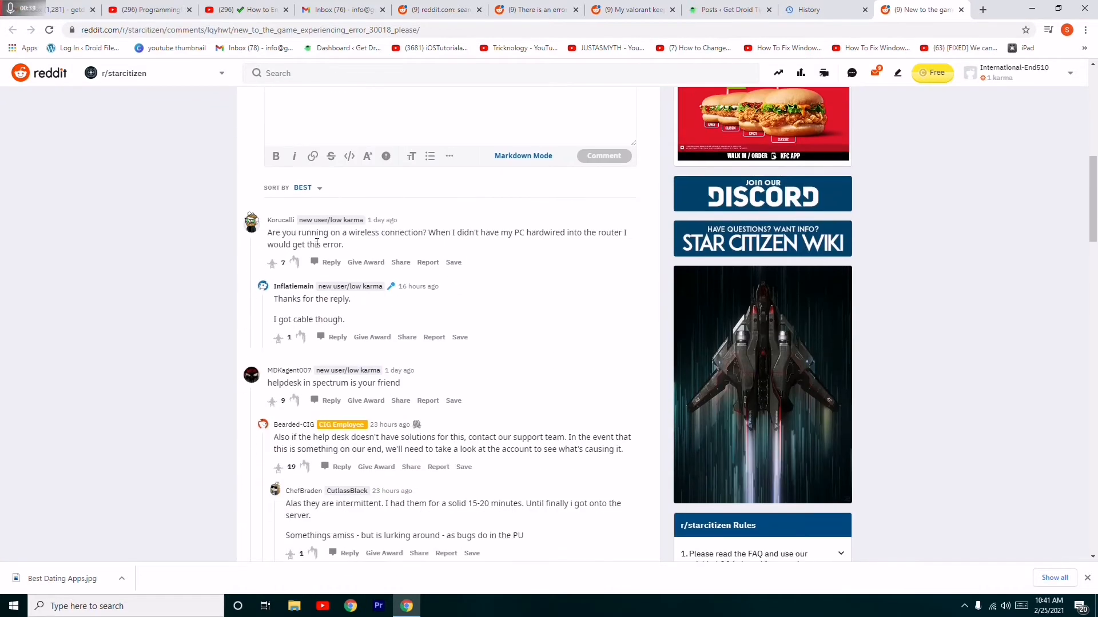
mouse_move(377, 248)
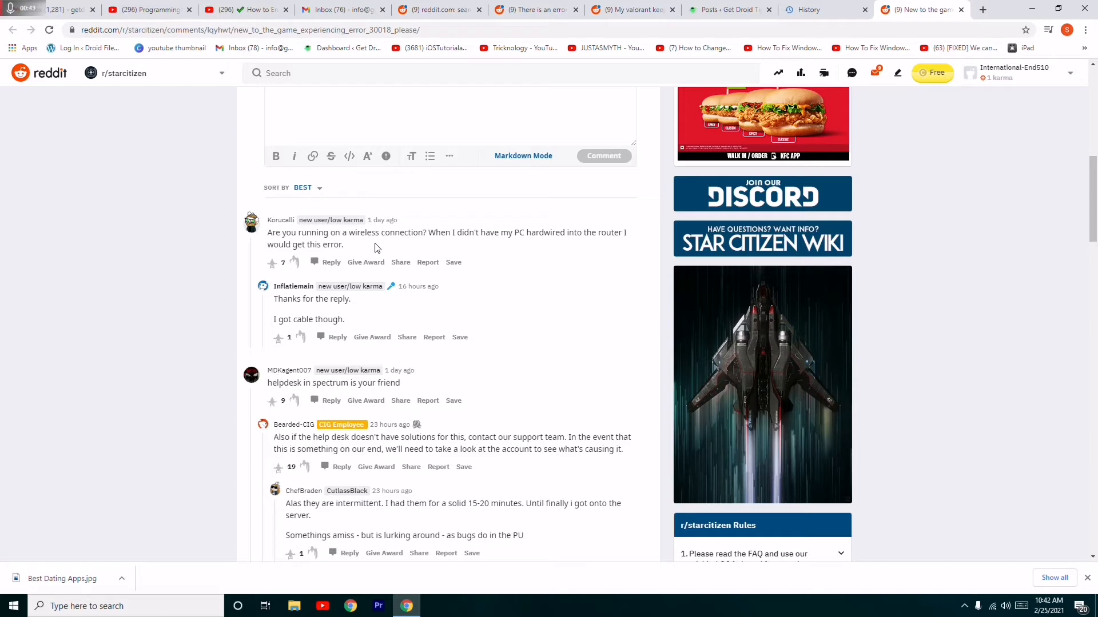
scroll("down", 3)
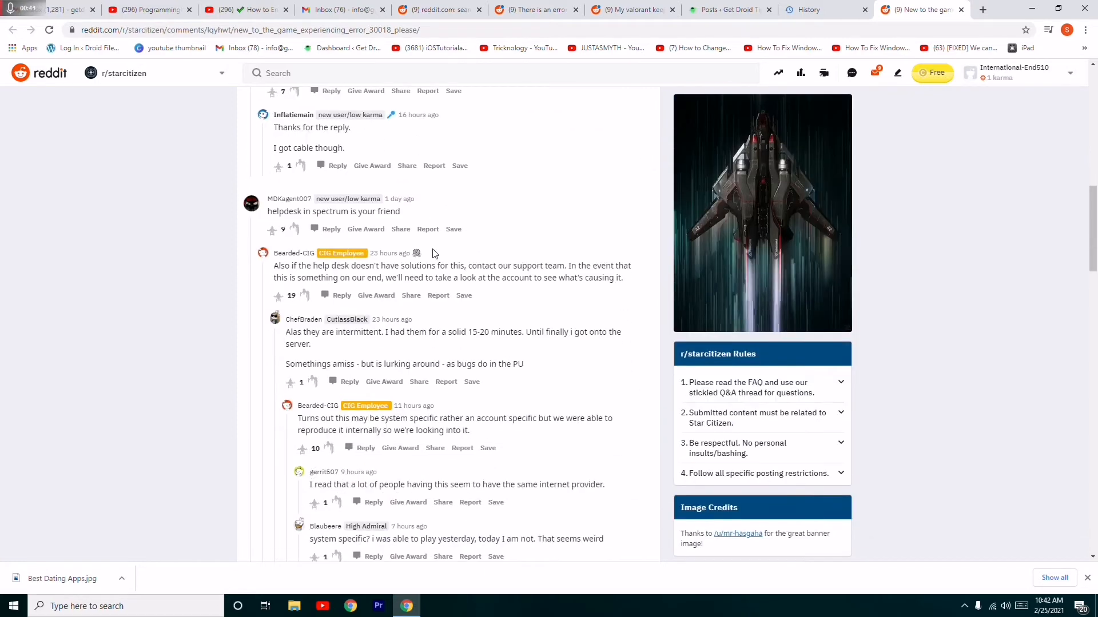
scroll("down", 3)
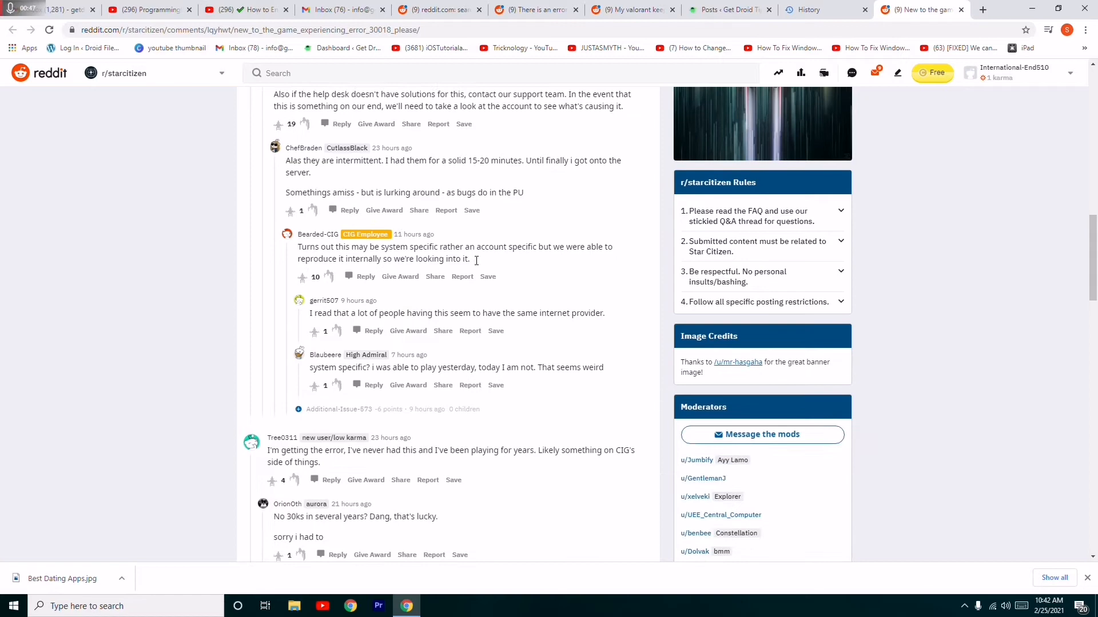
scroll("down", 3)
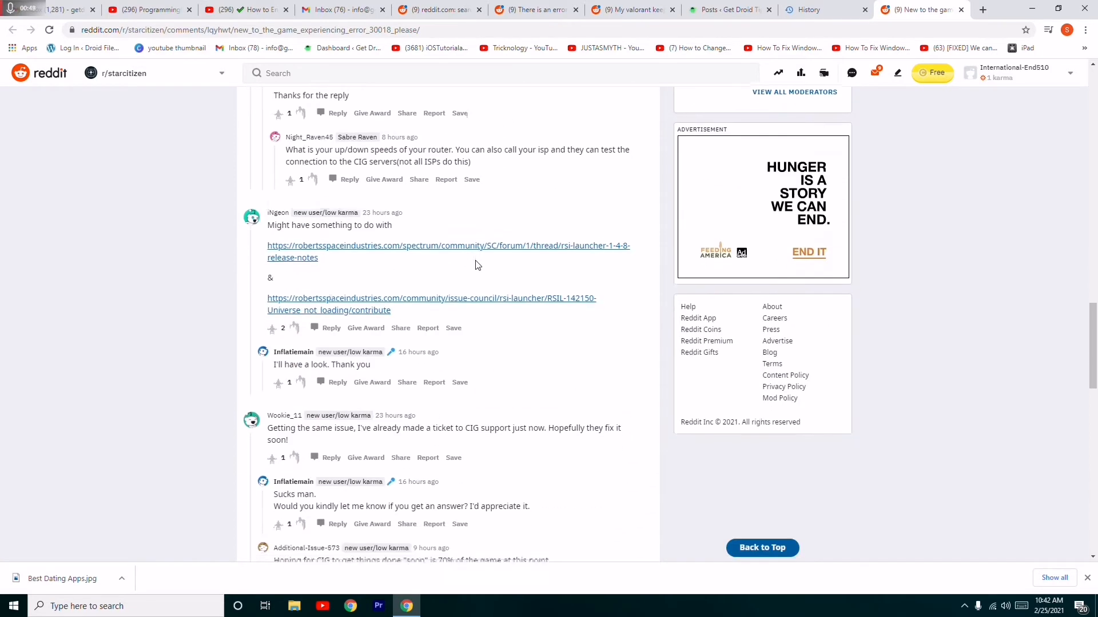
scroll("down", 3)
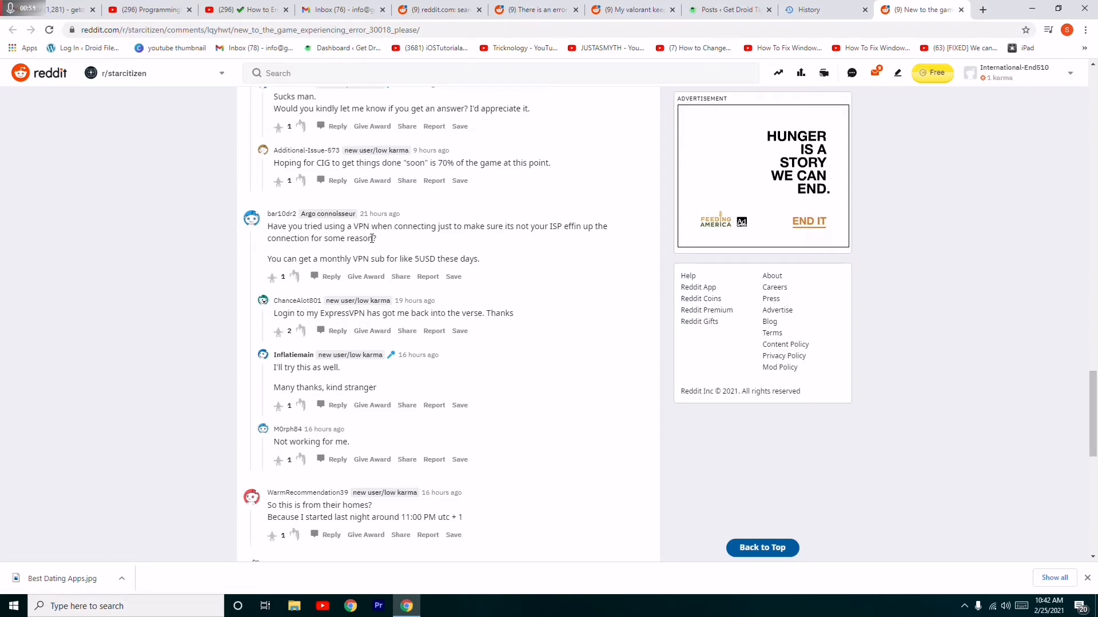
mouse_move(437, 318)
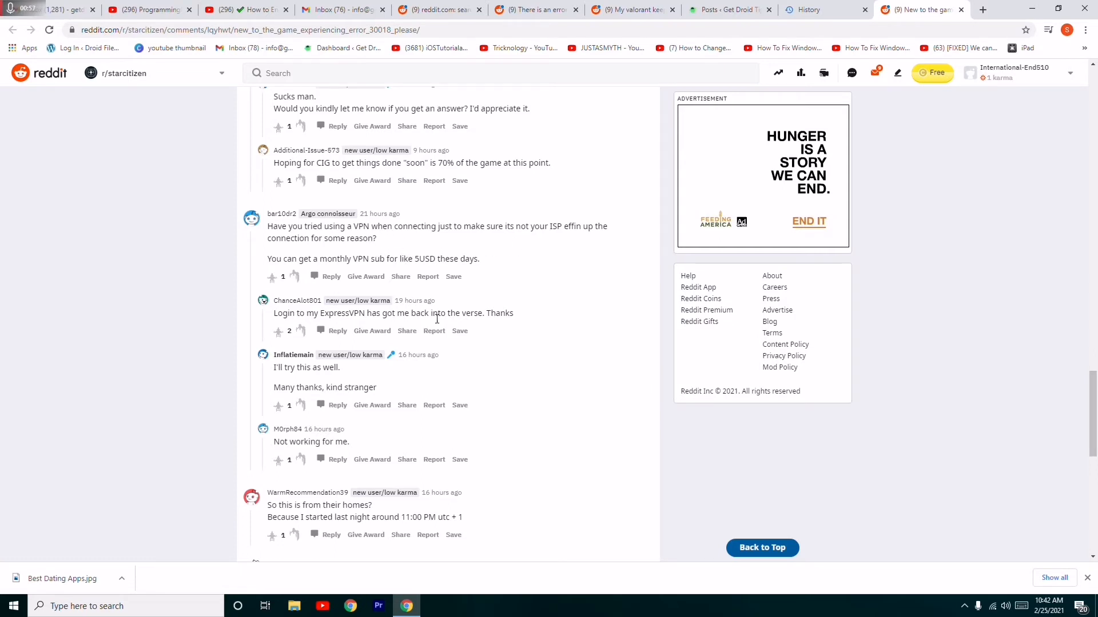
scroll("down", 3)
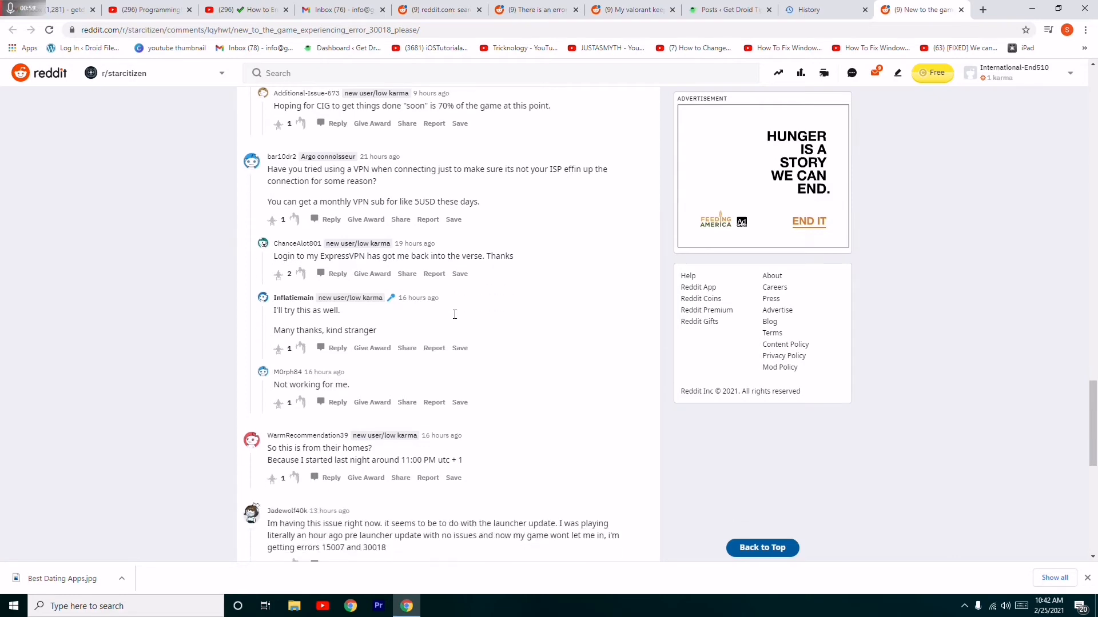
scroll("up", 3)
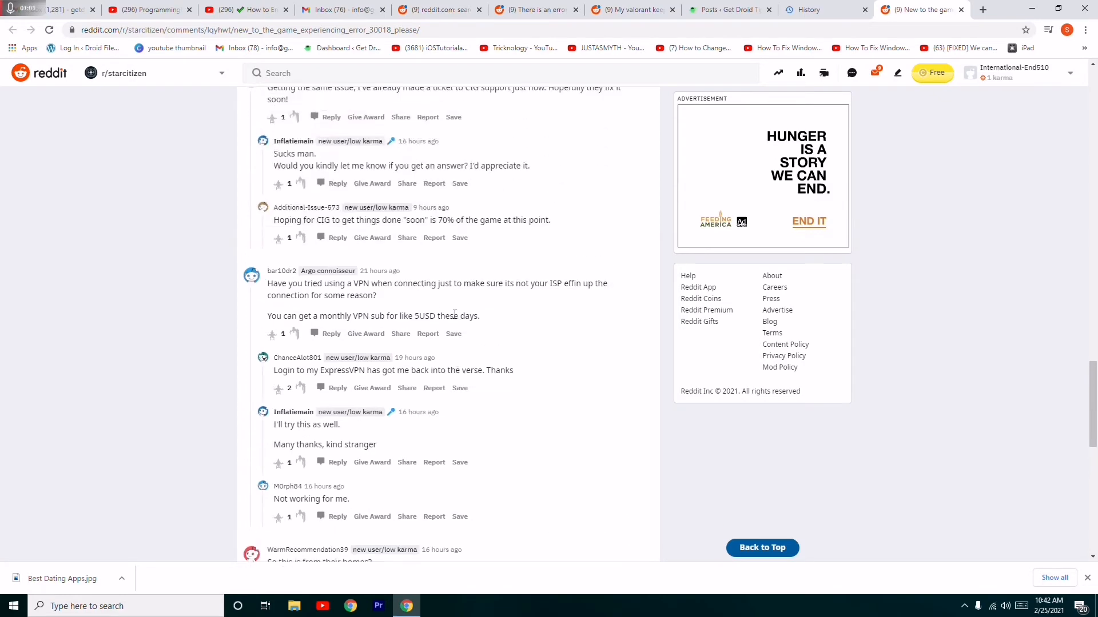
scroll("down", 3)
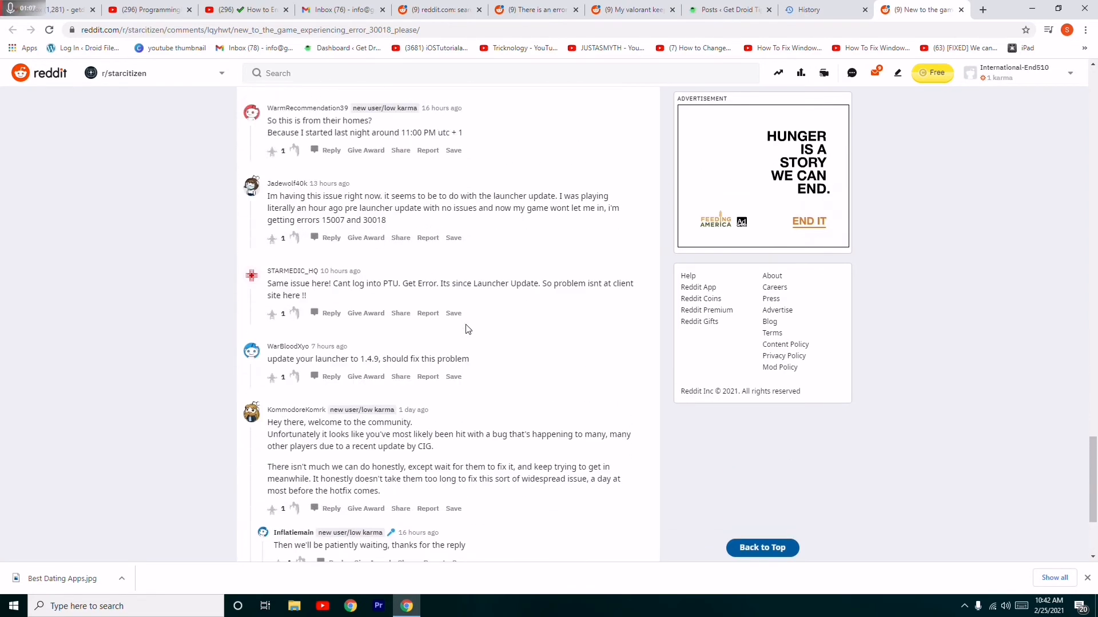
scroll("down", 3)
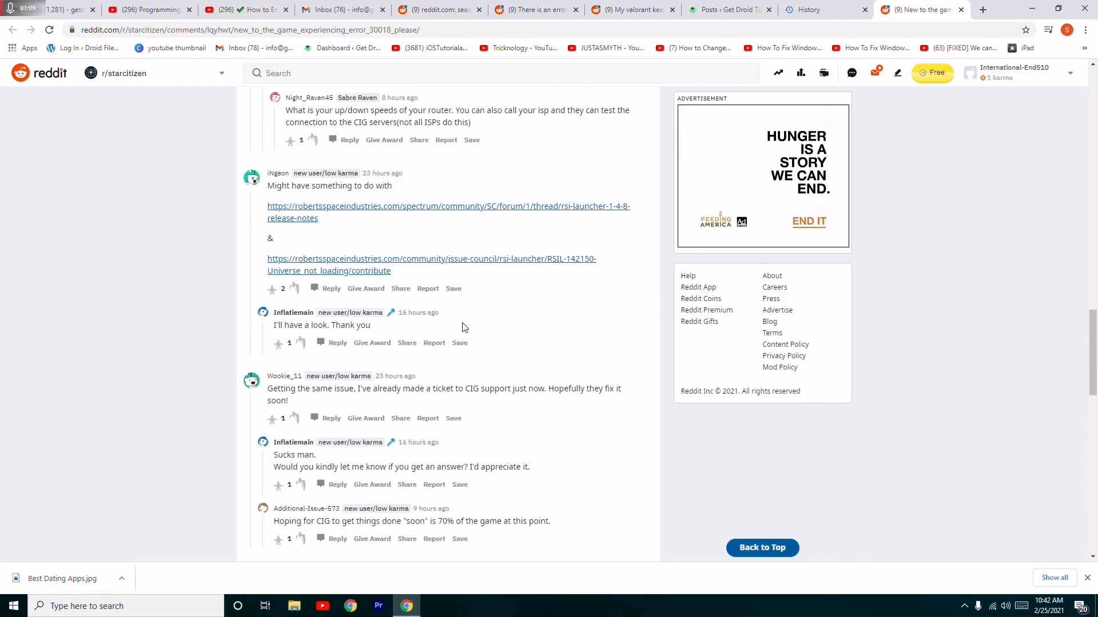